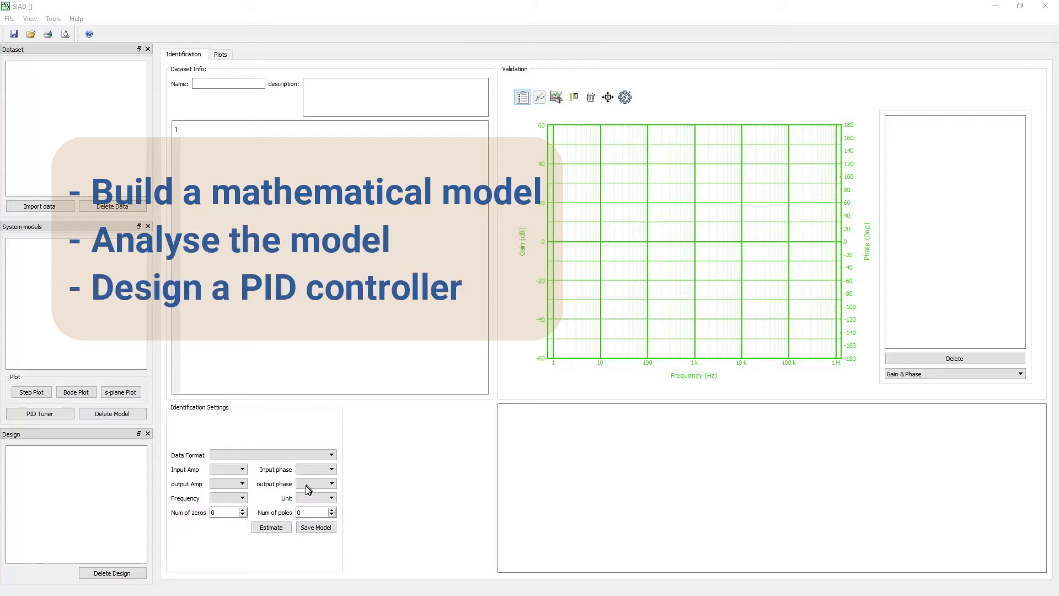
{"action": "mouse_move", "coordinate": [494, 580]}
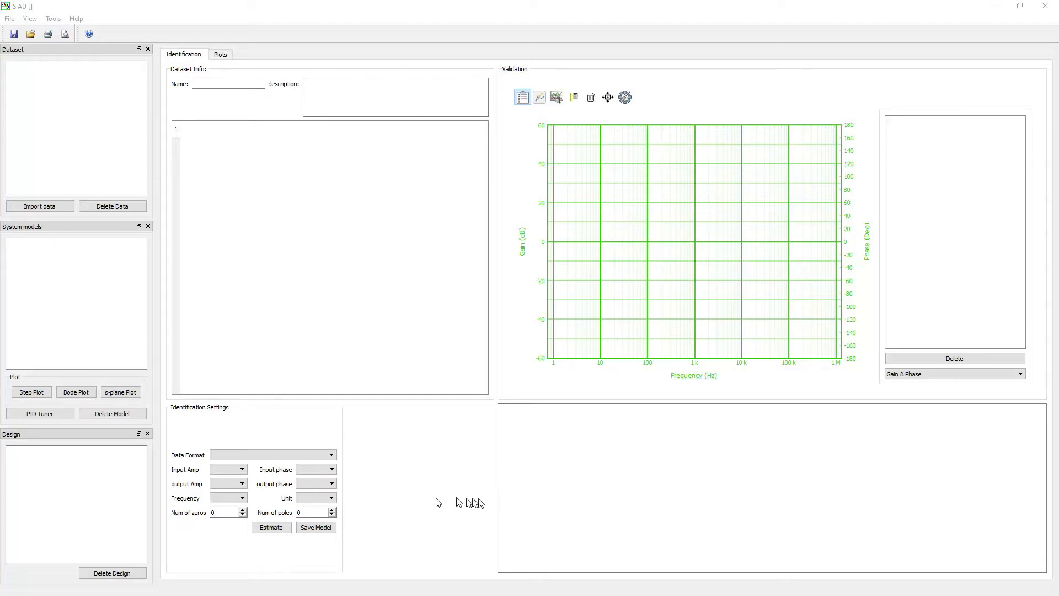
{"action": "mouse_move", "coordinate": [432, 505]}
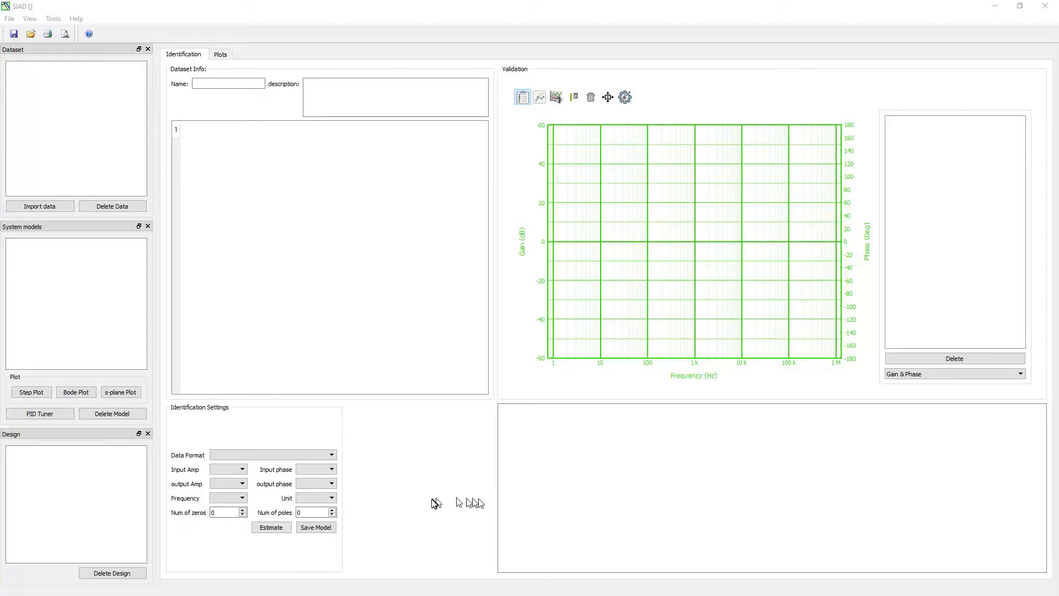
{"action": "mouse_move", "coordinate": [434, 505]}
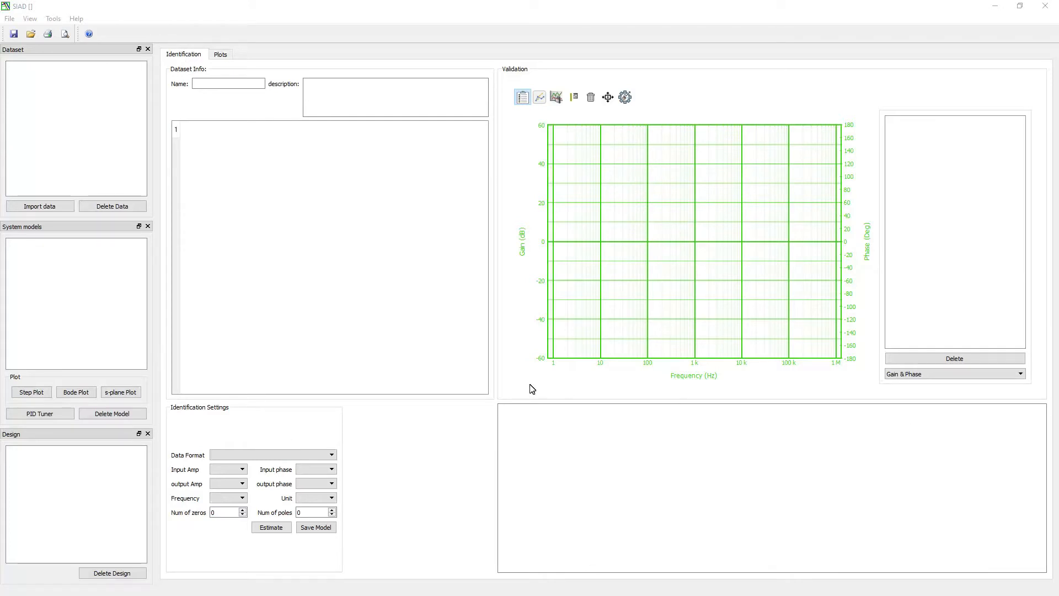
{"action": "mouse_move", "coordinate": [283, 387]}
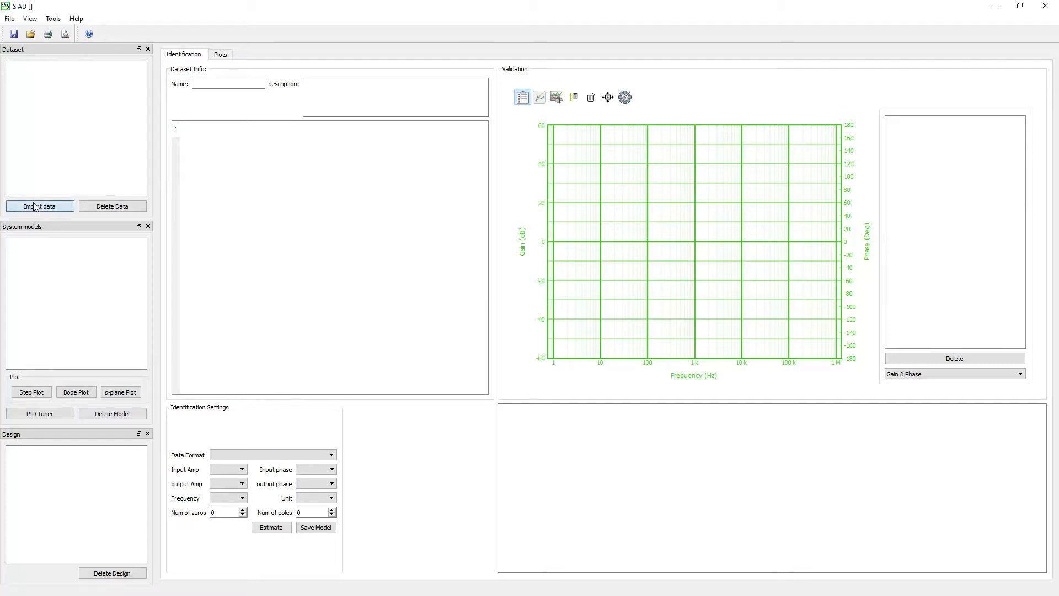
Step: Import V6_2nd_Order_system.ven from the 4th Order Transfer Function folder as dataset SW: Data-3
{"action": "left_click", "coordinate": [39, 206]}
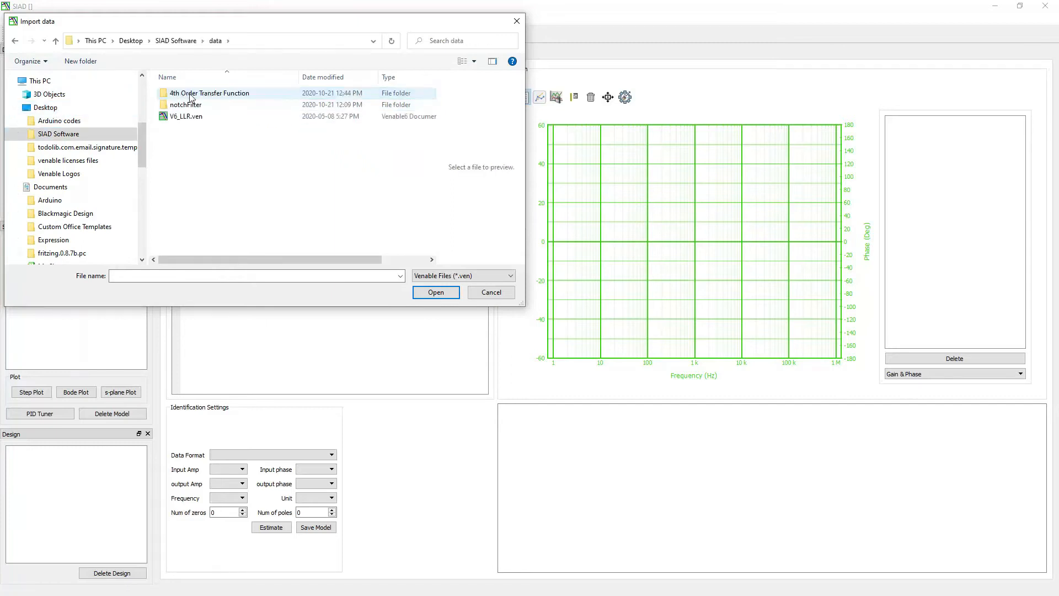
{"action": "double_click", "coordinate": [209, 93]}
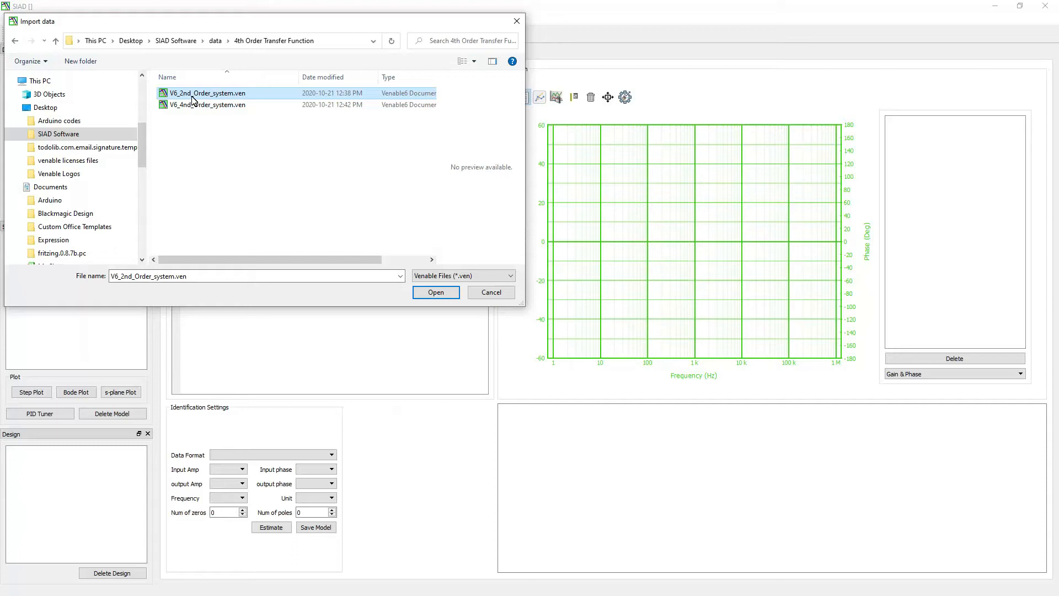
{"action": "left_click", "coordinate": [463, 276]}
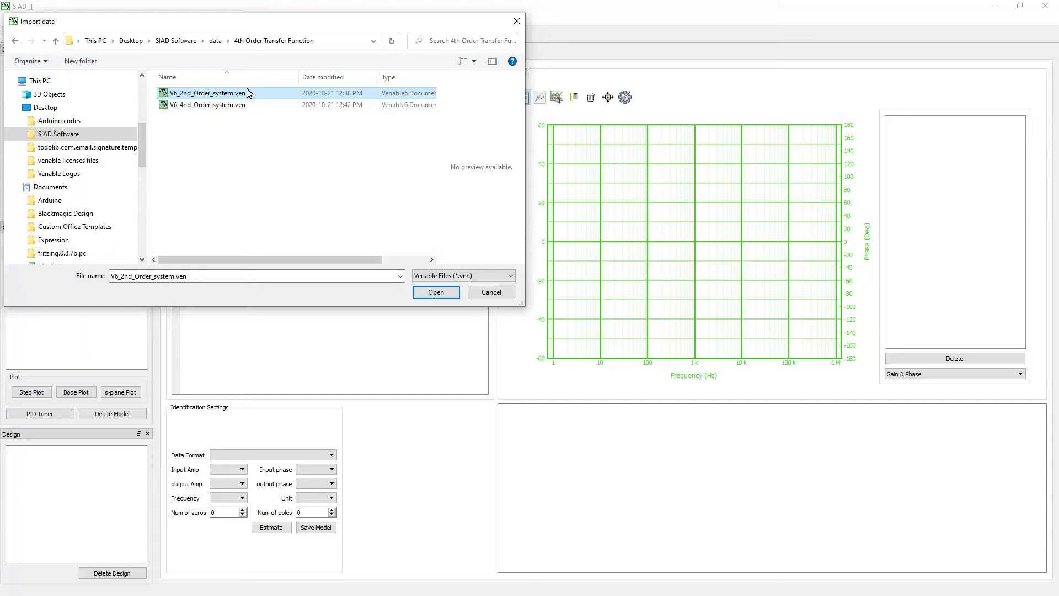
{"action": "left_click", "coordinate": [435, 291]}
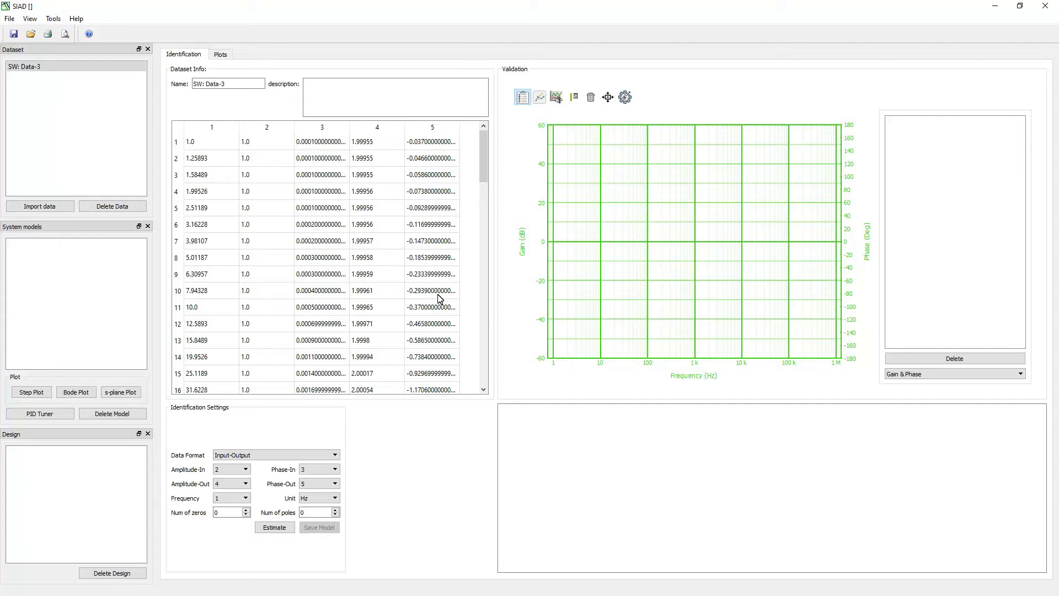
{"action": "left_click", "coordinate": [27, 66]}
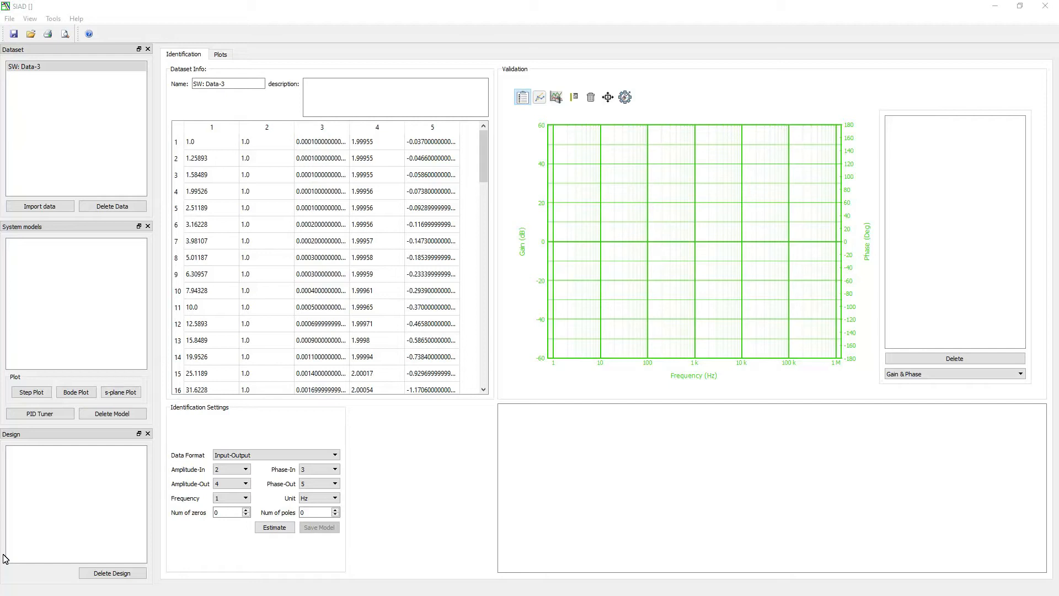
{"action": "left_click", "coordinate": [314, 511]}
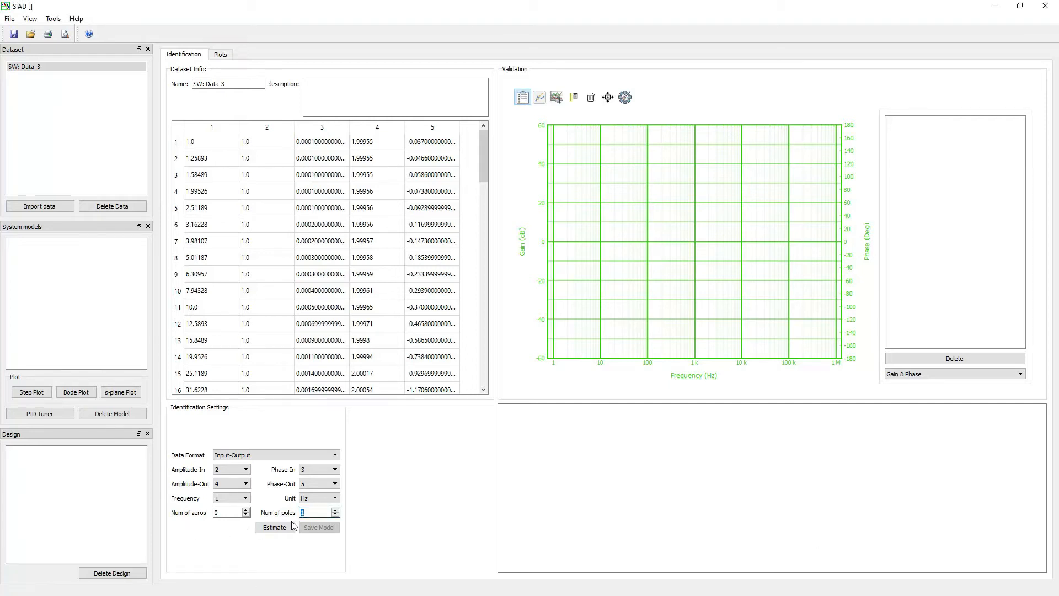
Step: Estimate a model, then refit with 1 zero and 2 poles for a 100% R-square match
{"action": "left_click", "coordinate": [275, 528]}
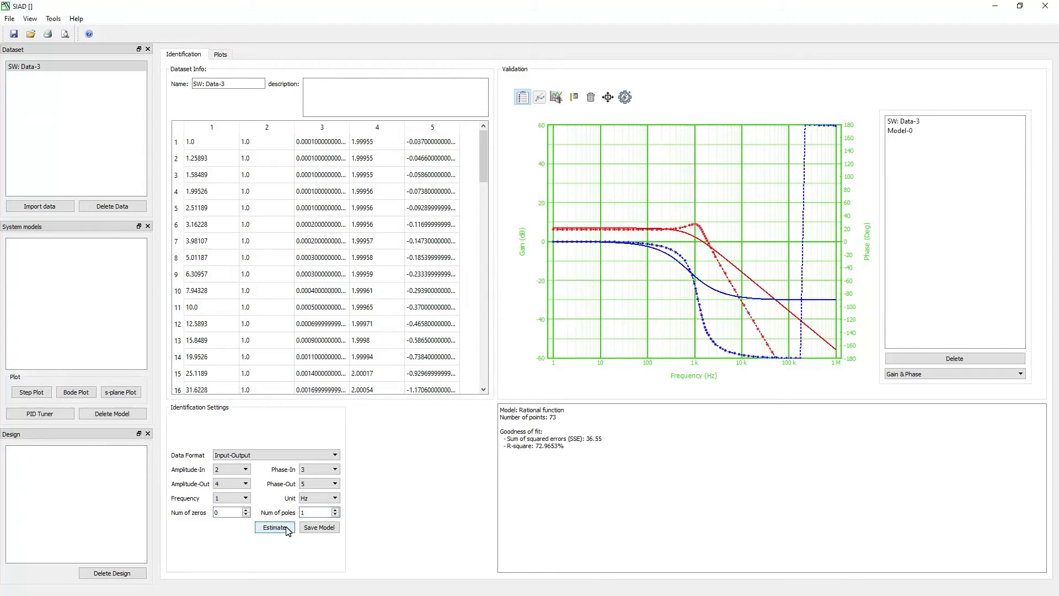
{"action": "left_click", "coordinate": [275, 527]}
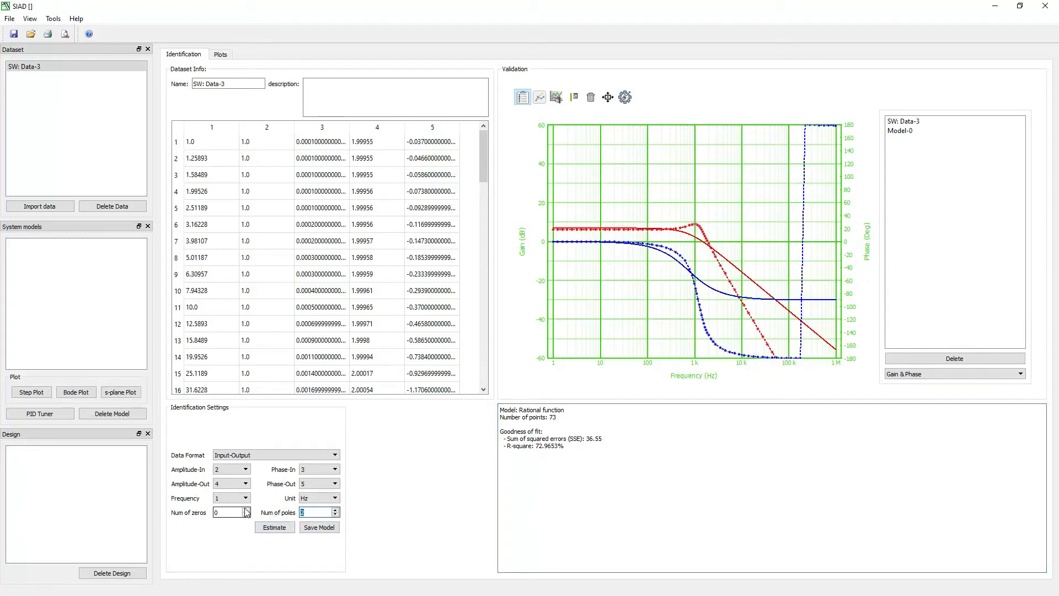
{"action": "left_click", "coordinate": [275, 527]}
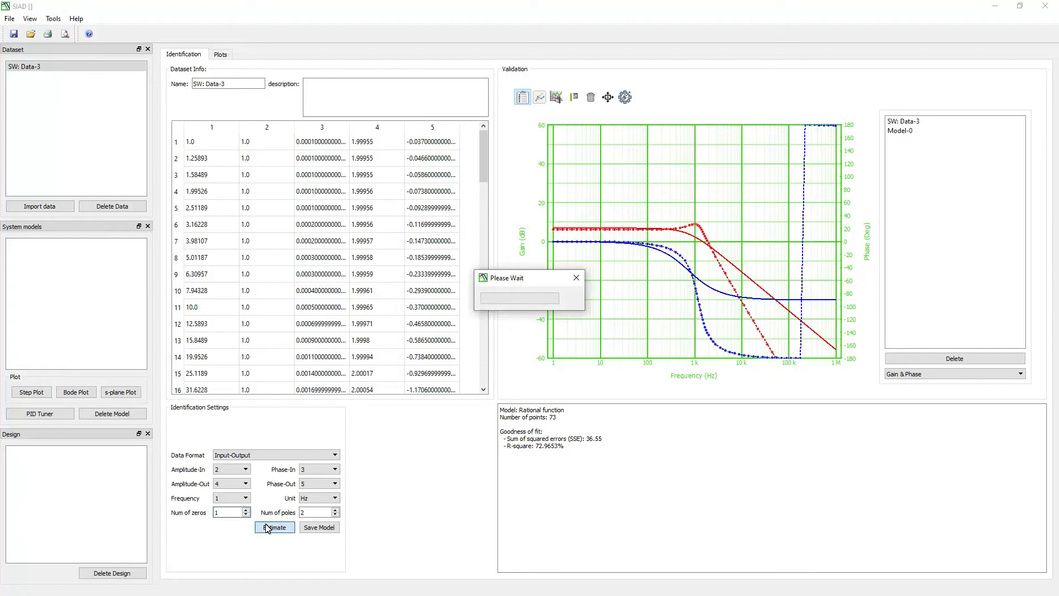
{"action": "left_click", "coordinate": [274, 528]}
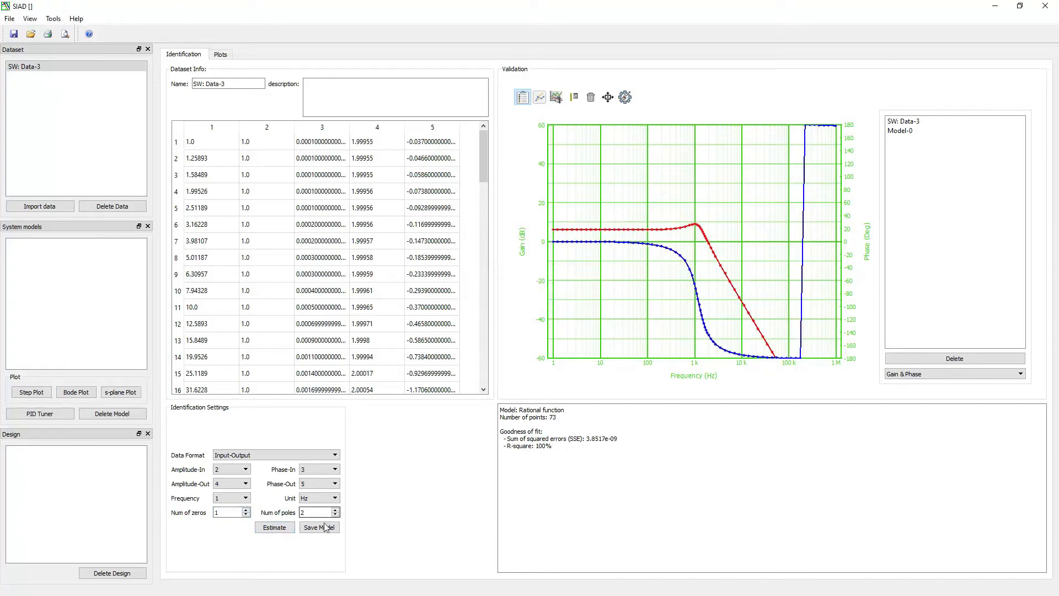
Step: Save the fit as Model-0 and review its zero-pole-gain and state-space forms
{"action": "left_click", "coordinate": [319, 528]}
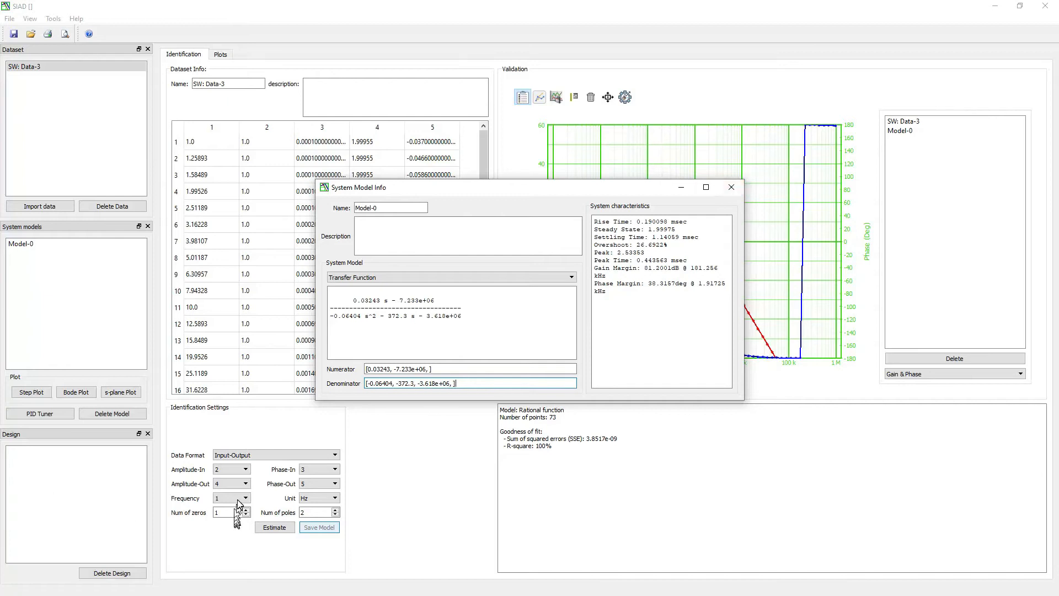
{"action": "mouse_move", "coordinate": [251, 430]}
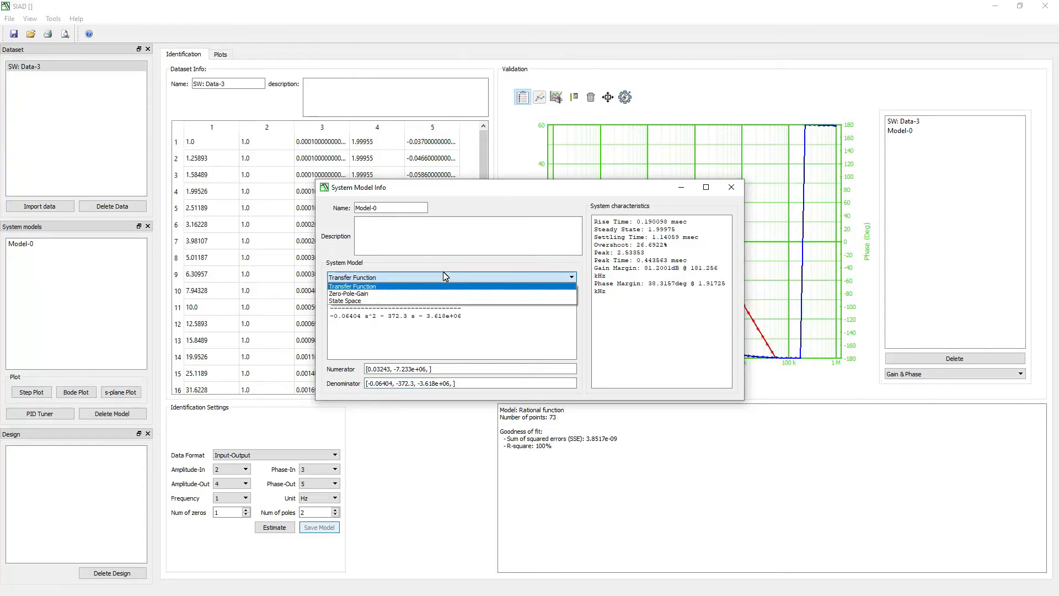
{"action": "left_click", "coordinate": [352, 293]}
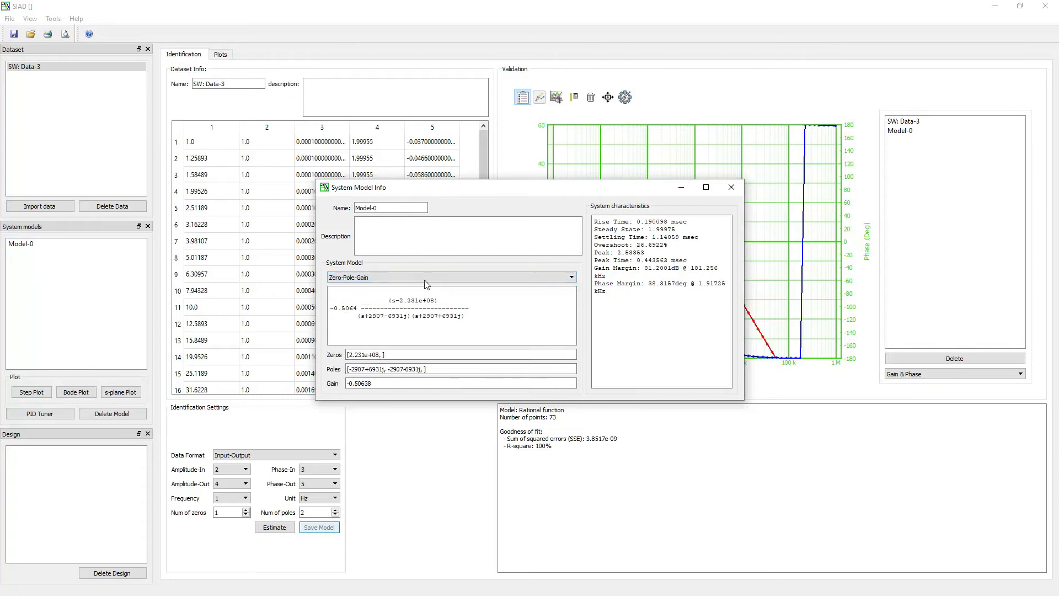
{"action": "left_click", "coordinate": [446, 277]}
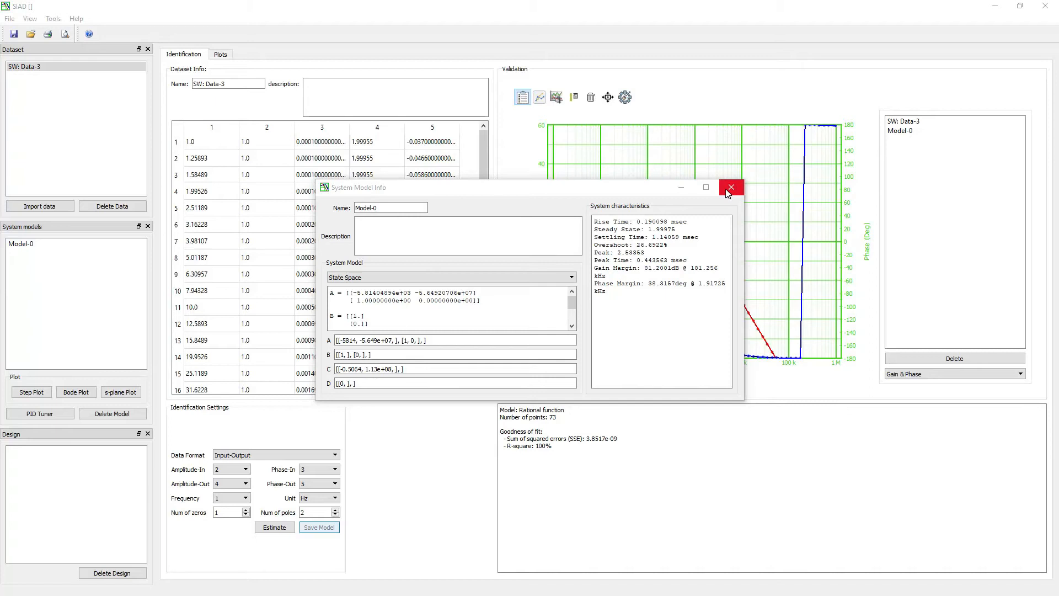
{"action": "mouse_move", "coordinate": [731, 187]}
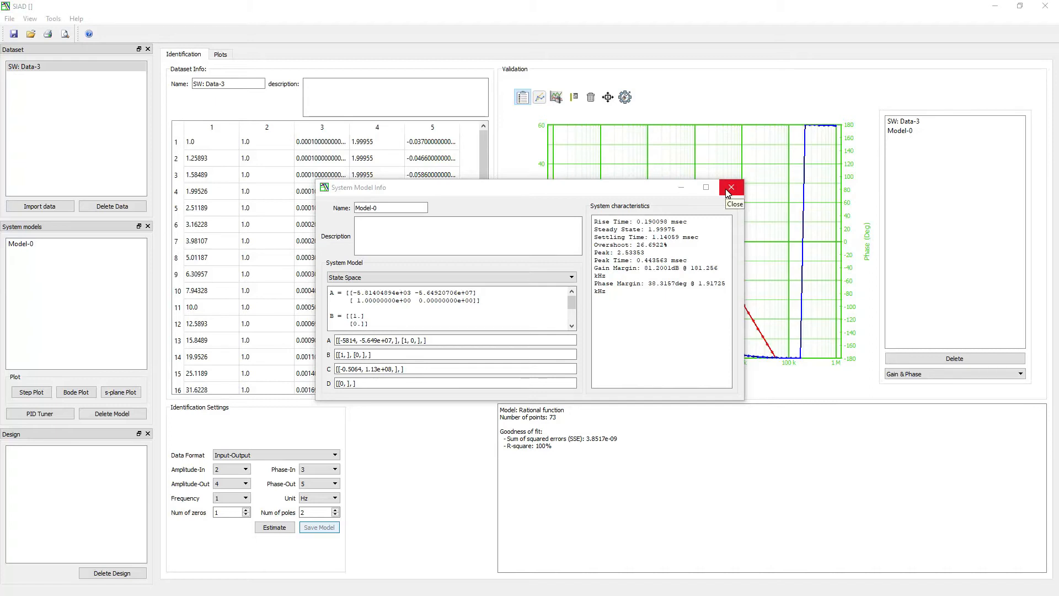
{"action": "left_click", "coordinate": [731, 187]}
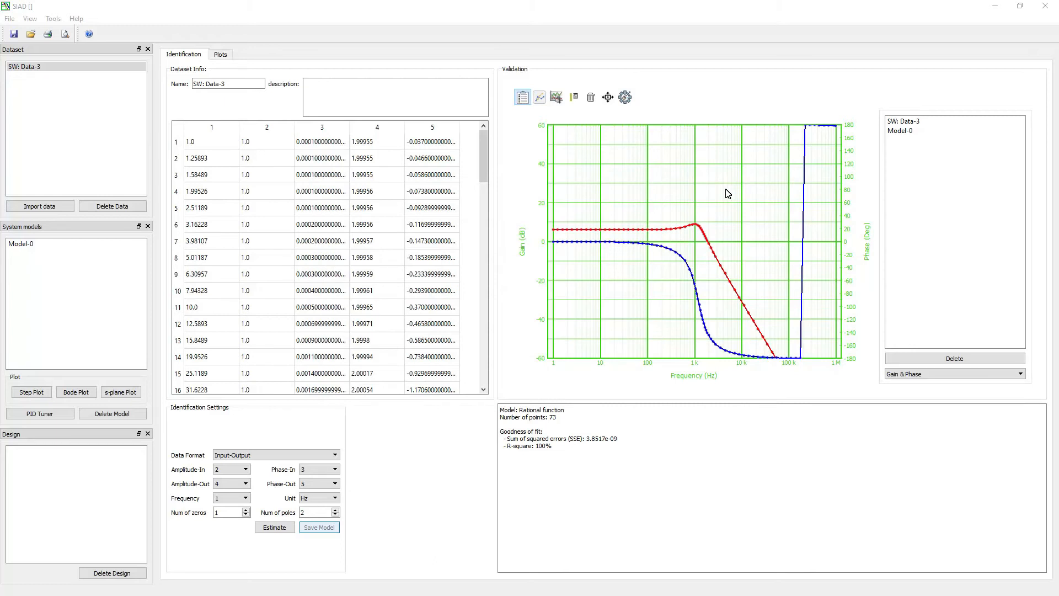
{"action": "mouse_move", "coordinate": [81, 237]}
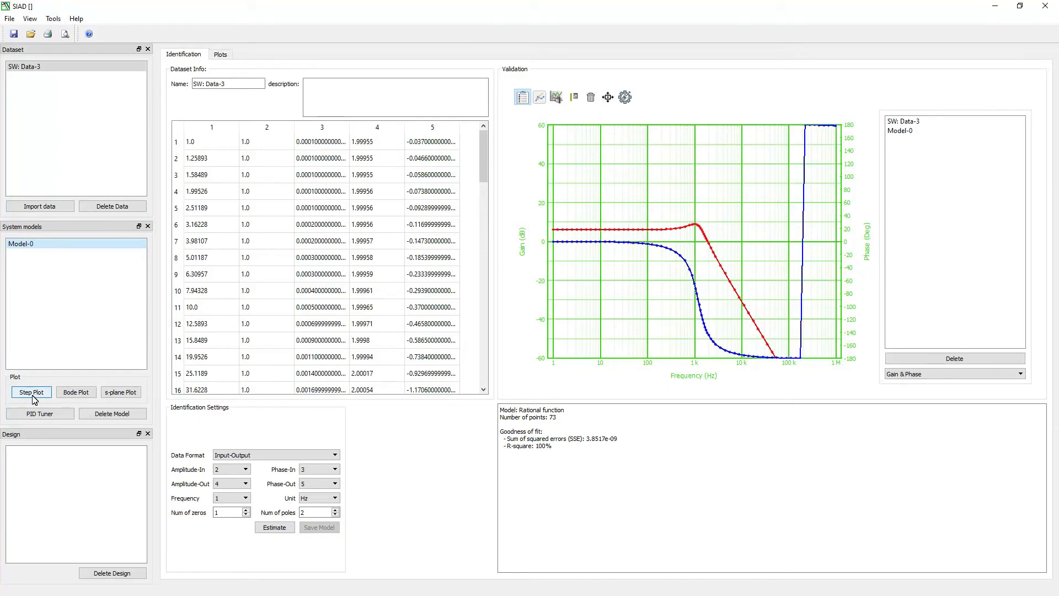
Step: Plot Model-0's step response with default time settings, overshooting and settling near 2
{"action": "left_click", "coordinate": [31, 391]}
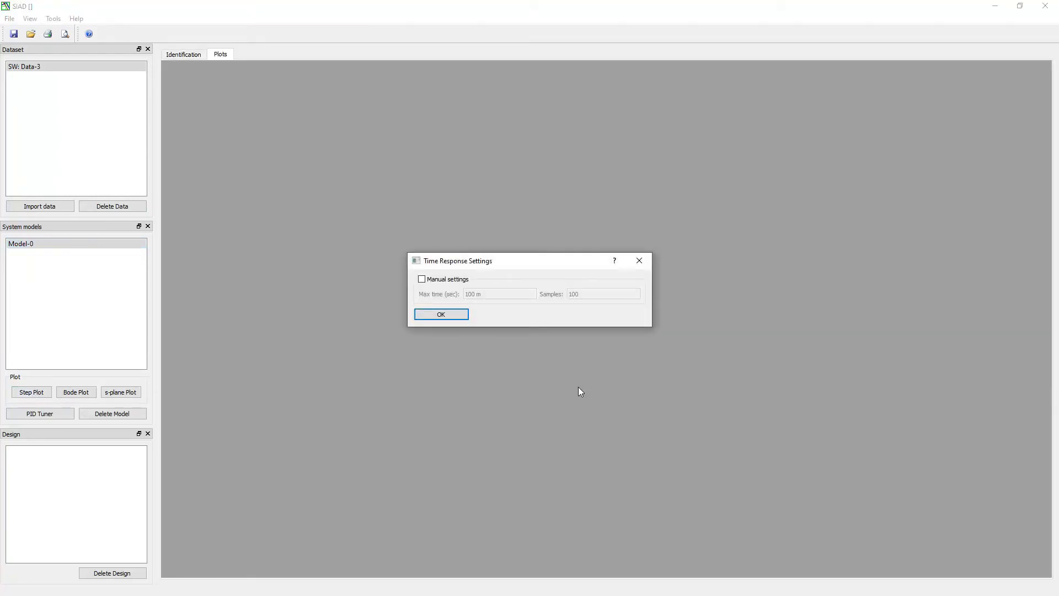
{"action": "mouse_move", "coordinate": [541, 377]}
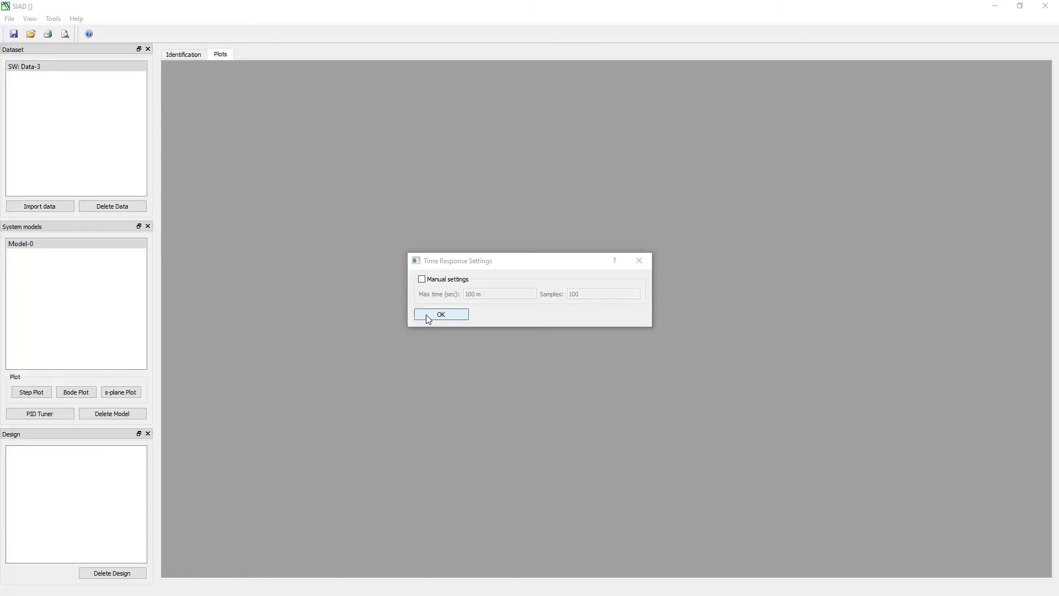
{"action": "left_click", "coordinate": [440, 314]}
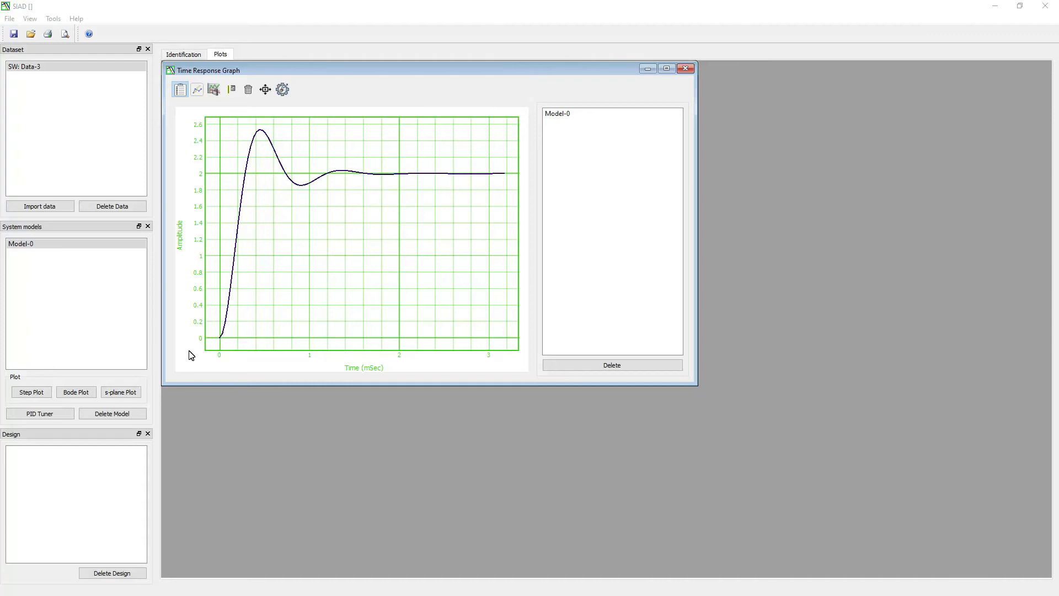
{"action": "mouse_move", "coordinate": [163, 374]}
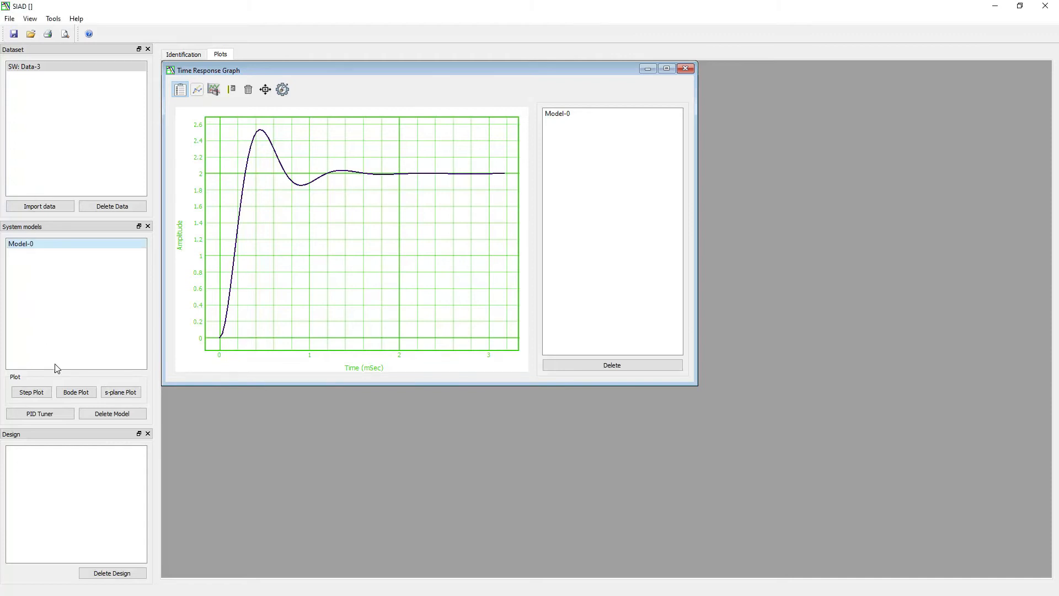
Step: Add Bode and s-plane plots of Model-0 and select Model-0 for controller design
{"action": "left_click", "coordinate": [76, 392]}
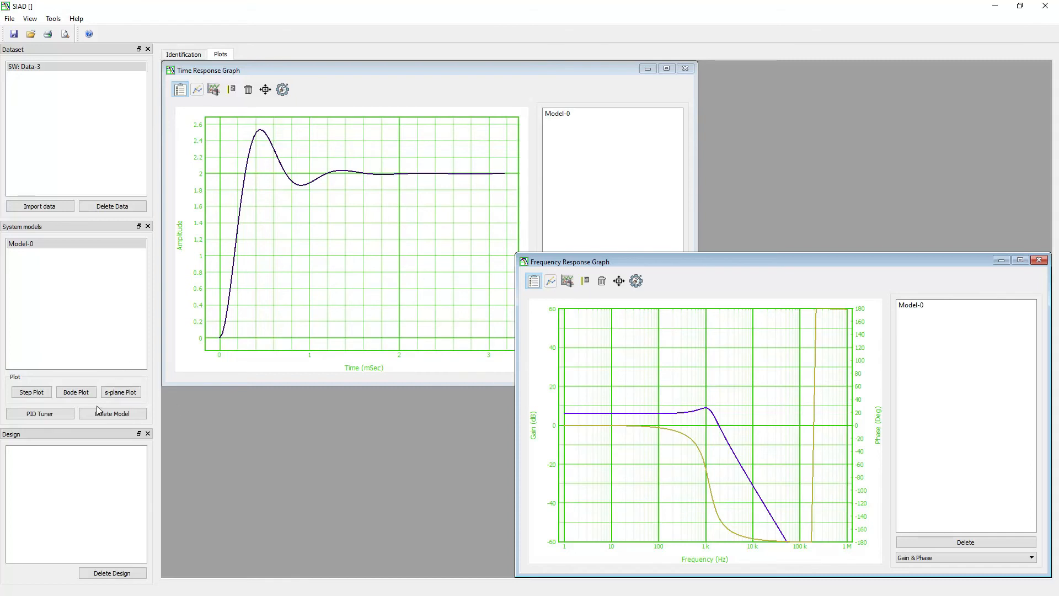
{"action": "left_click", "coordinate": [120, 392]}
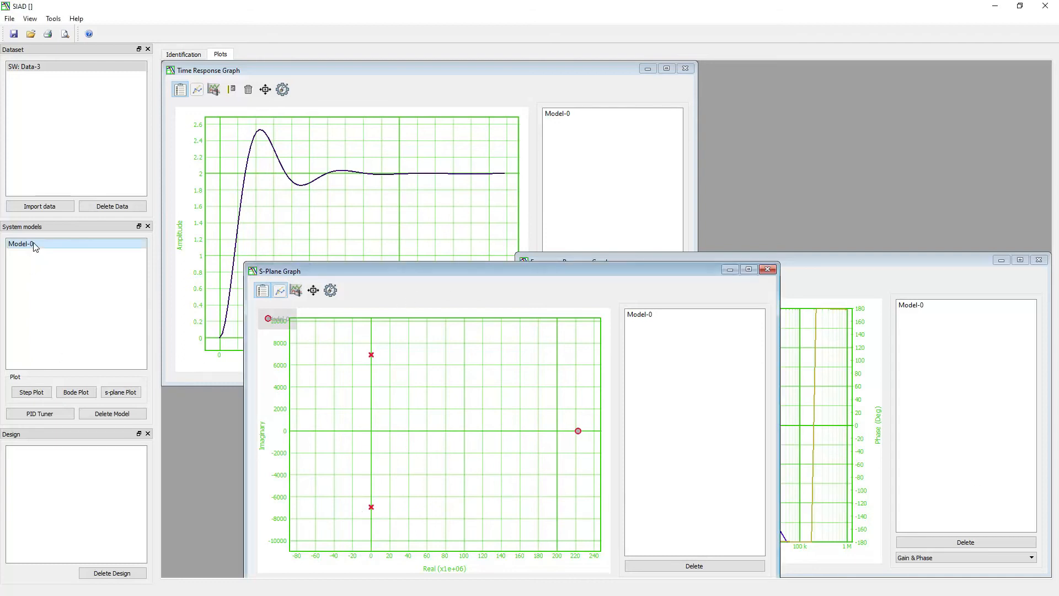
{"action": "left_click", "coordinate": [40, 414]}
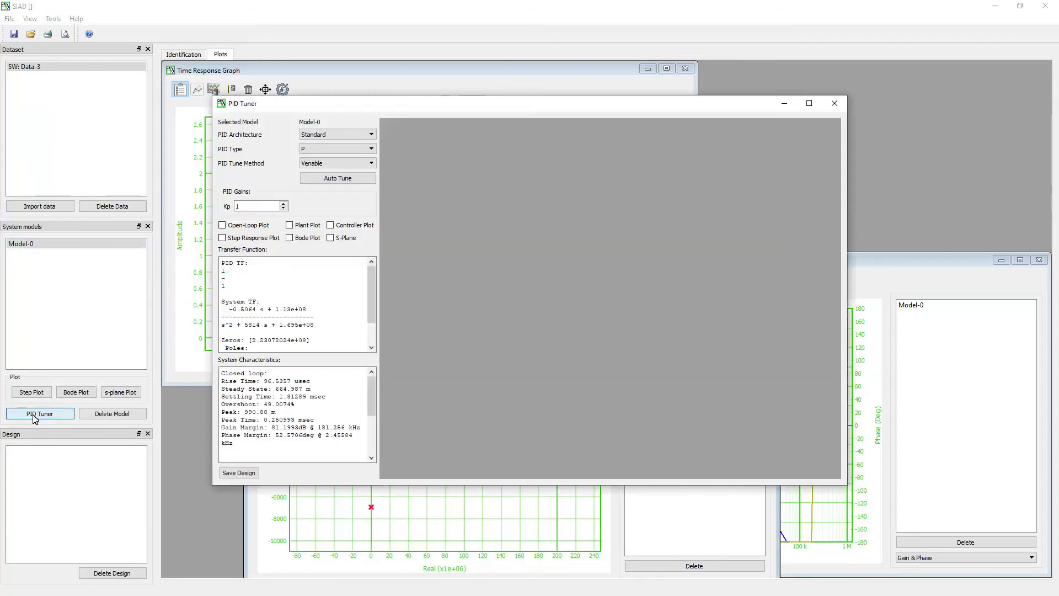
Step: Start the PID tuner for Model-0 with Parallel architecture, P type and Venable method
{"action": "left_click", "coordinate": [238, 472]}
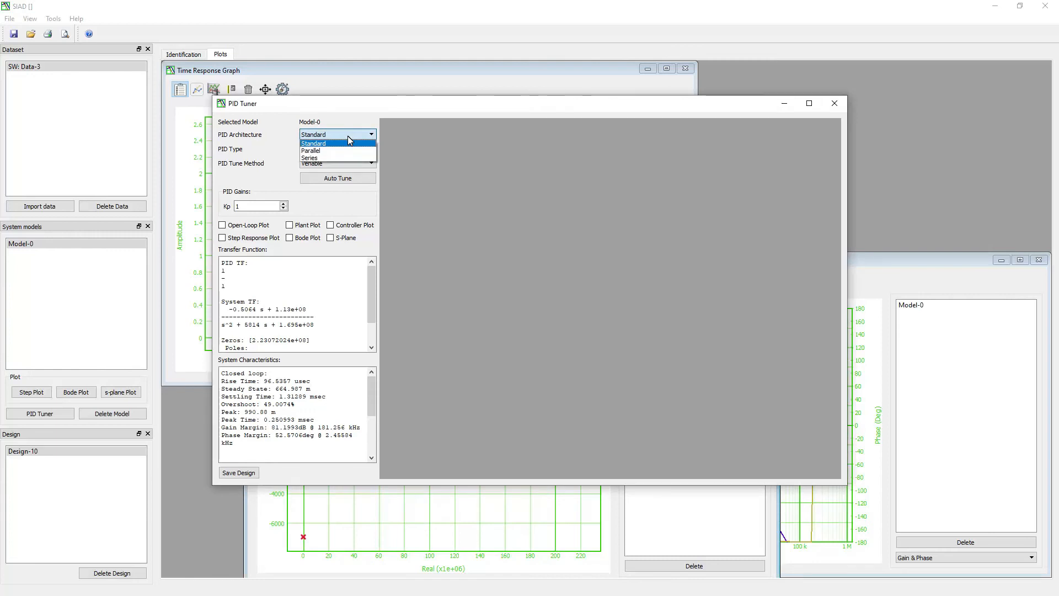
{"action": "mouse_move", "coordinate": [336, 150]}
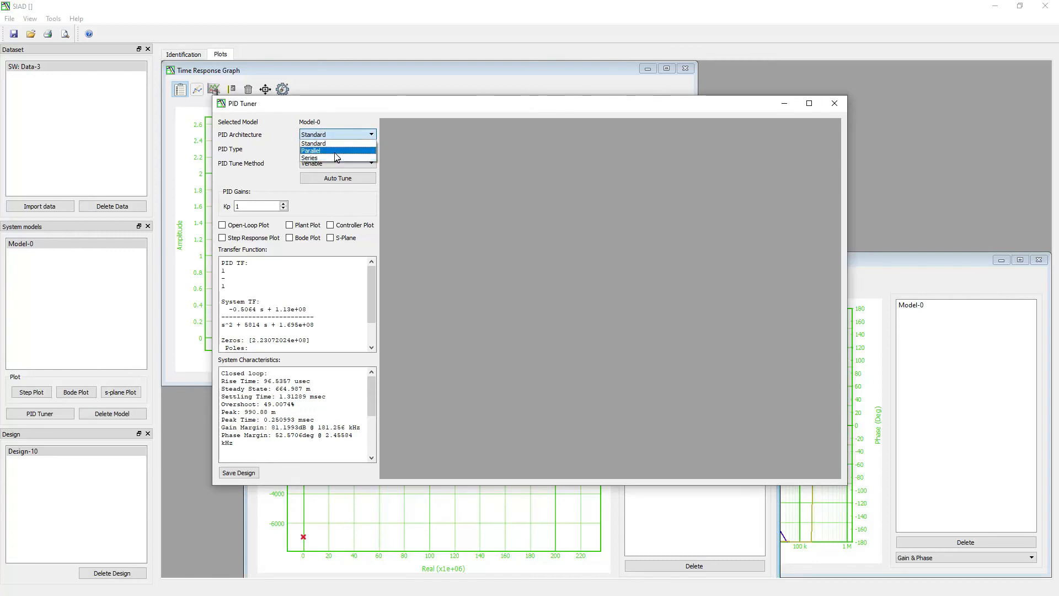
{"action": "left_click", "coordinate": [311, 151]}
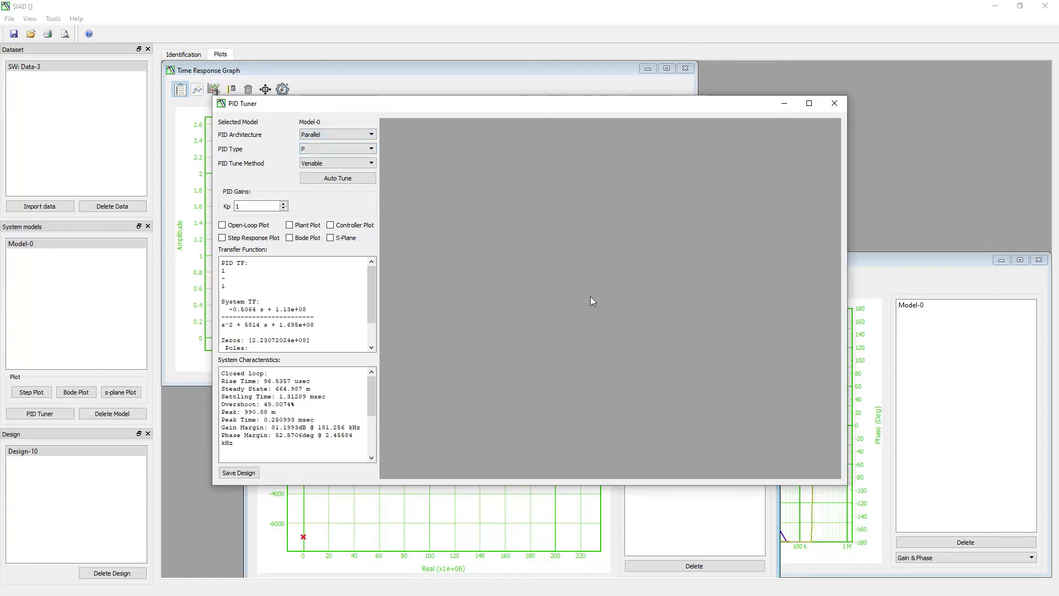
{"action": "mouse_move", "coordinate": [356, 157]}
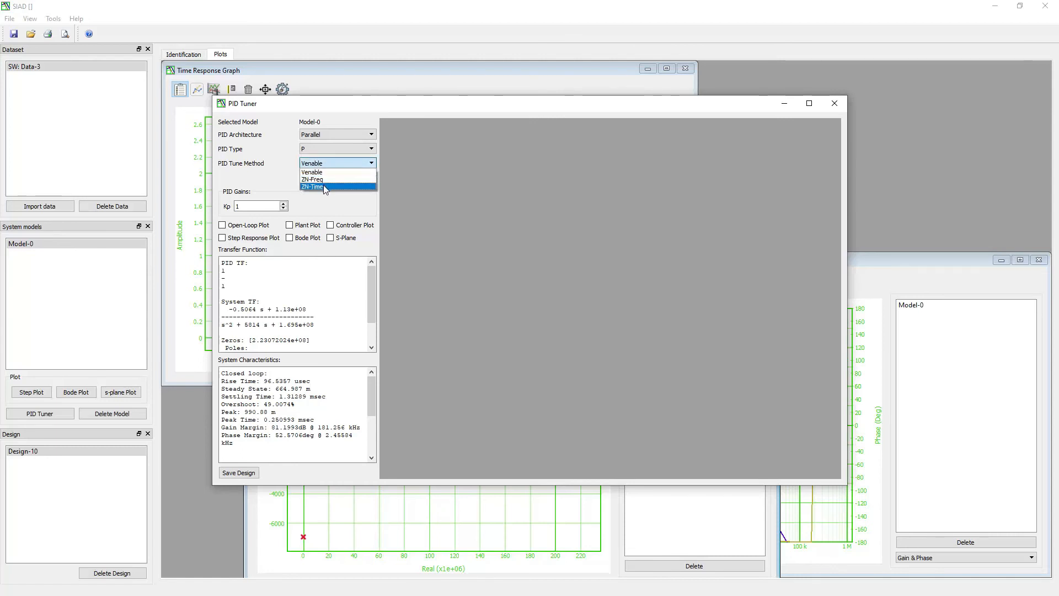
{"action": "left_click", "coordinate": [312, 172]}
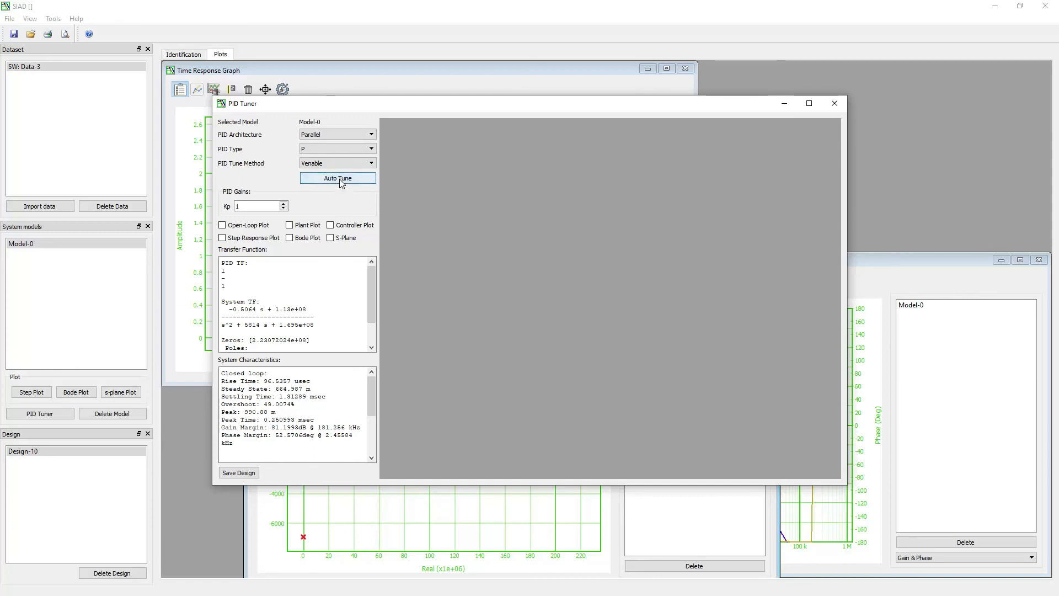
Step: Auto-tune Kp to about 1.83, then raise and lower it to compare closed-loop characteristics
{"action": "left_click", "coordinate": [338, 178]}
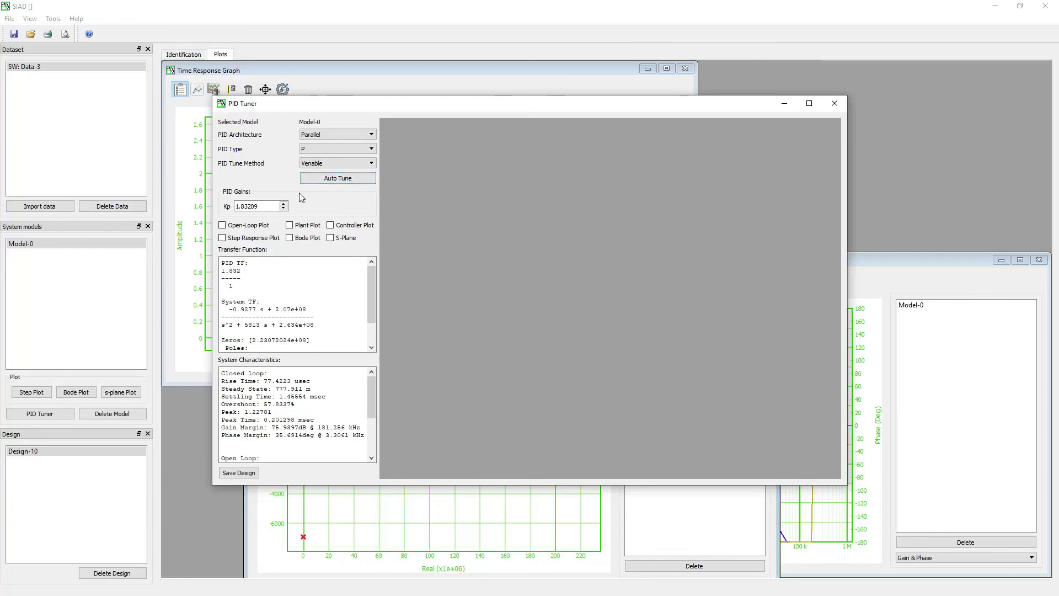
{"action": "left_click", "coordinate": [281, 203]}
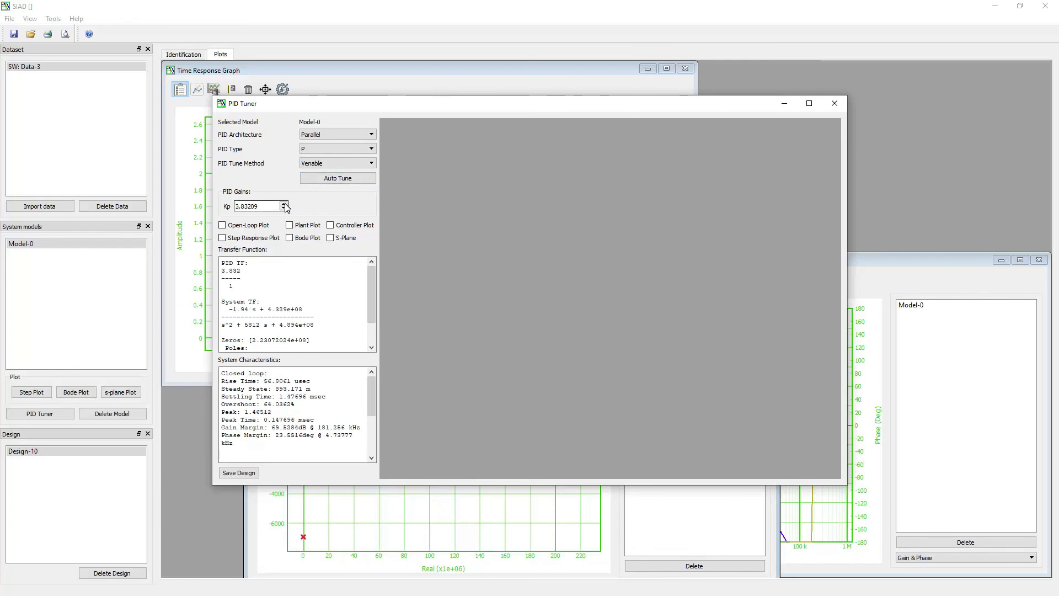
{"action": "left_click", "coordinate": [284, 210]}
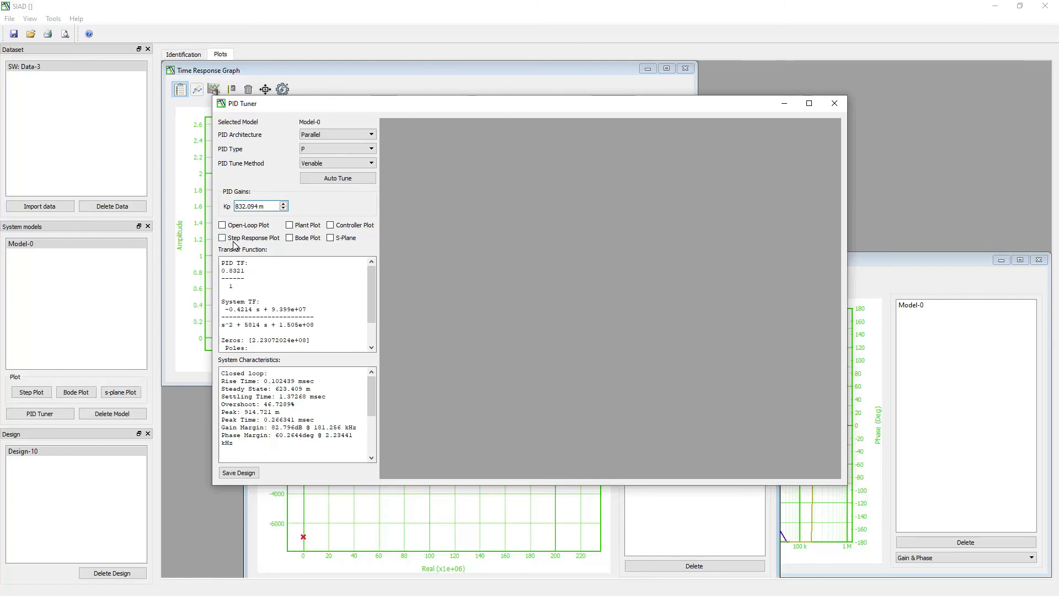
Step: Enable the closed-loop step response plot and review the transfer function's poles and gain
{"action": "left_click", "coordinate": [222, 237]}
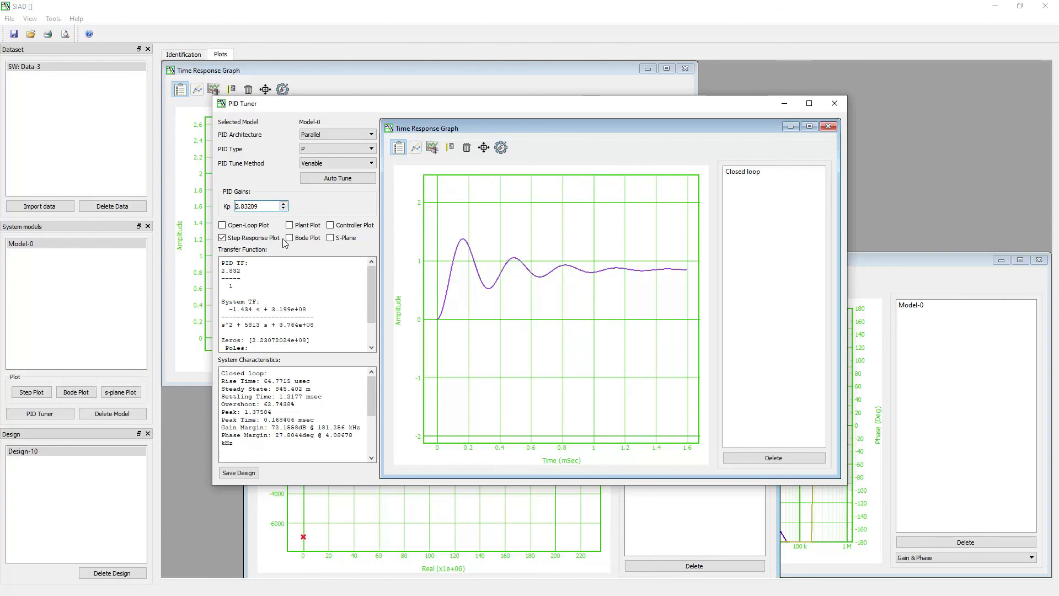
{"action": "left_click", "coordinate": [330, 237]}
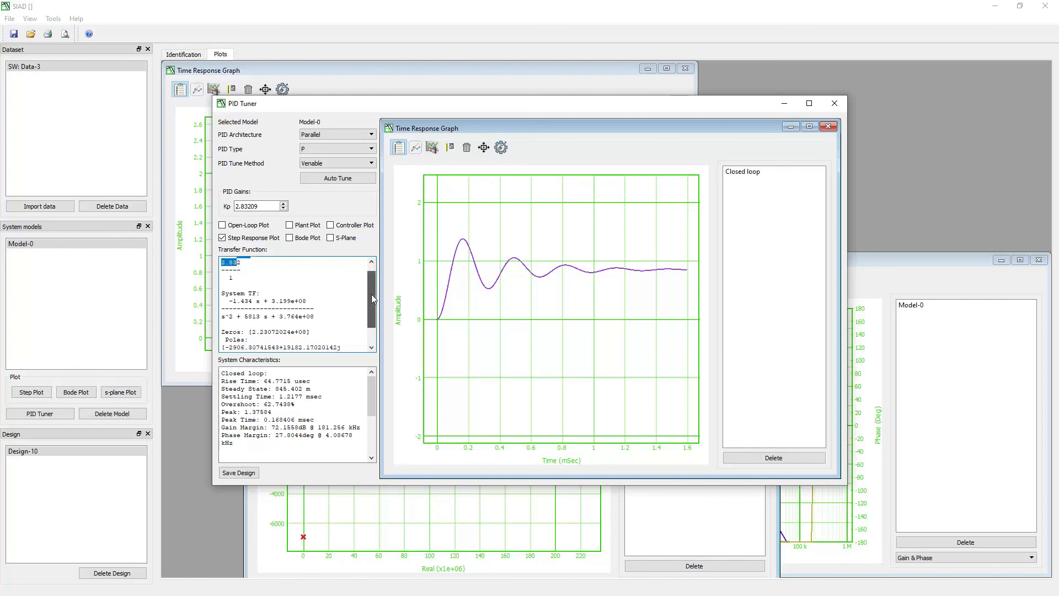
{"action": "scroll", "scroll_direction": "down", "scroll_amount": 3}
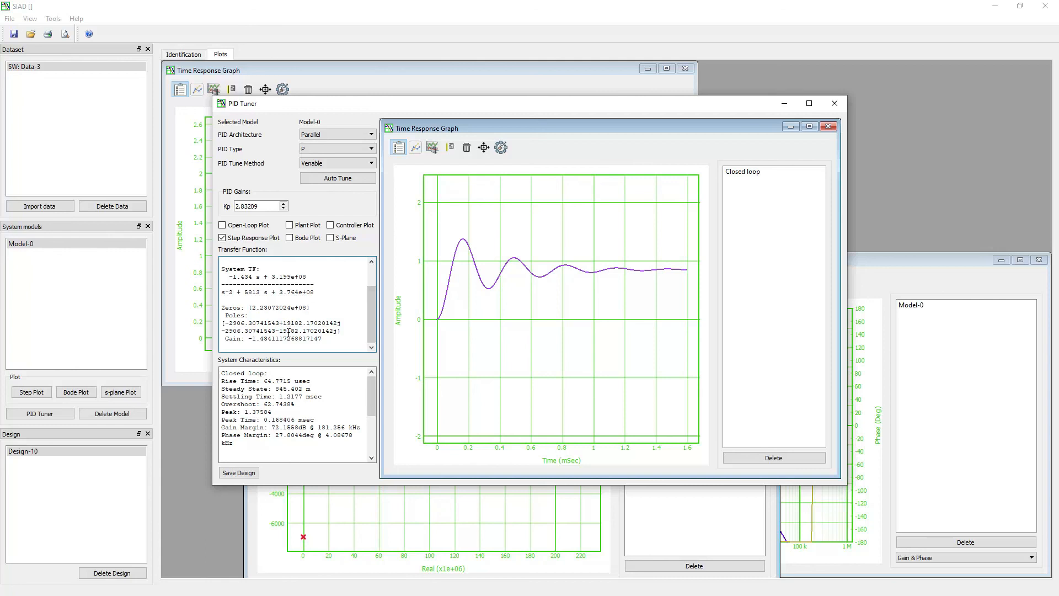